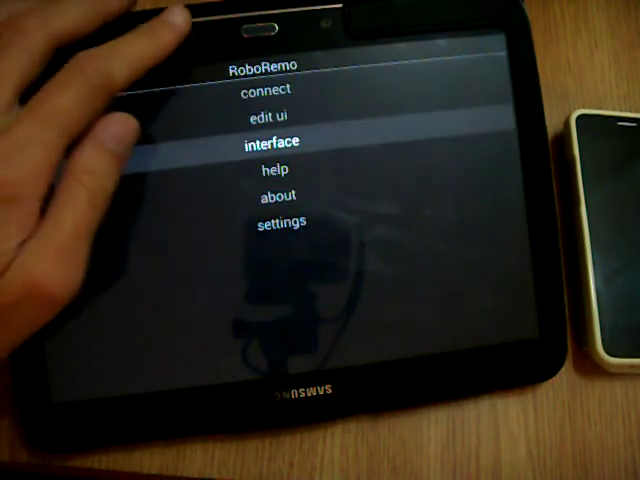
# Export the current RoboRemo interface to a file via the interface menu
pyautogui.click(272, 140)
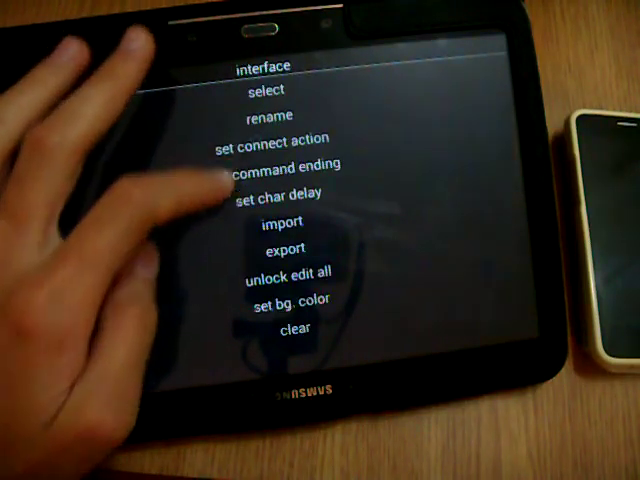
pyautogui.click(254, 116)
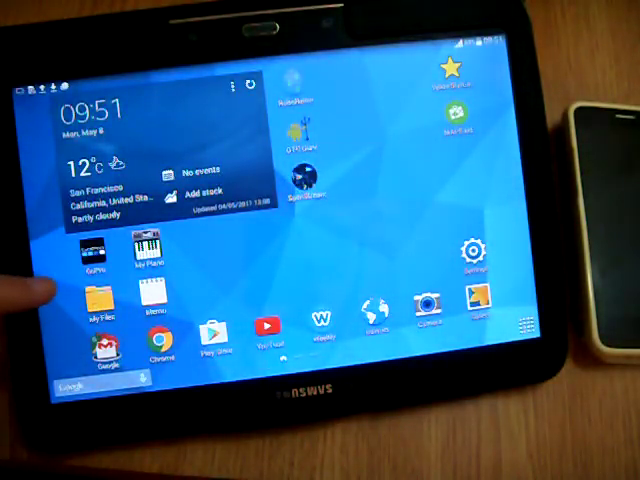
# Share the exported interface file from My Files to the phone over Bluetooth
pyautogui.click(96, 300)
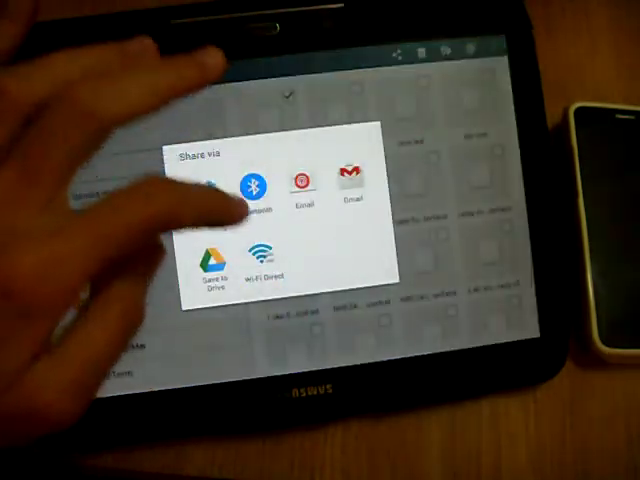
pyautogui.click(246, 184)
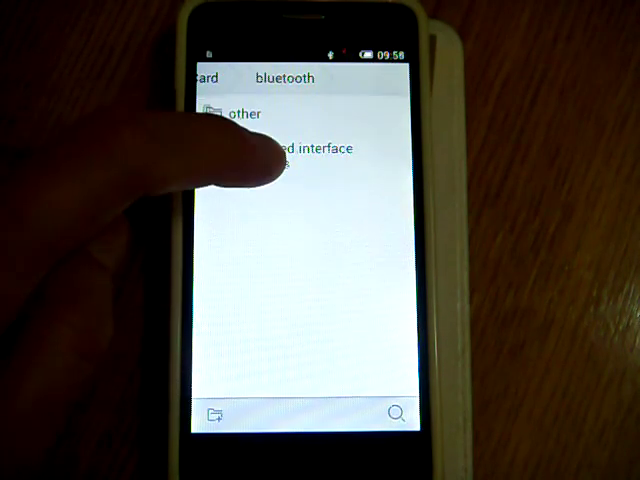
# Move the received interface file from the bluetooth folder into the SD Card roboremo folder
pyautogui.click(290, 150)
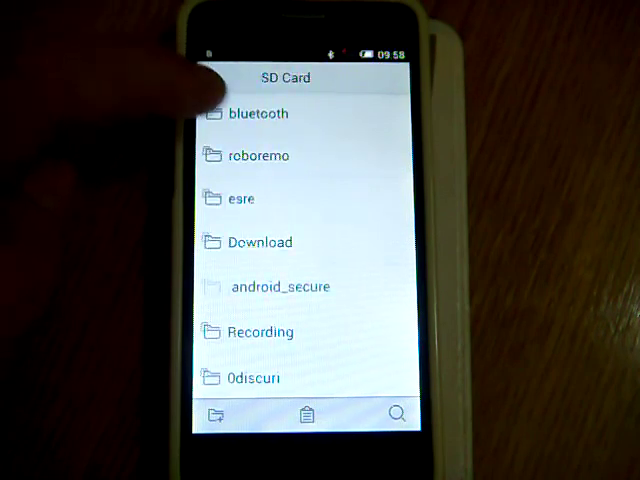
pyautogui.click(258, 156)
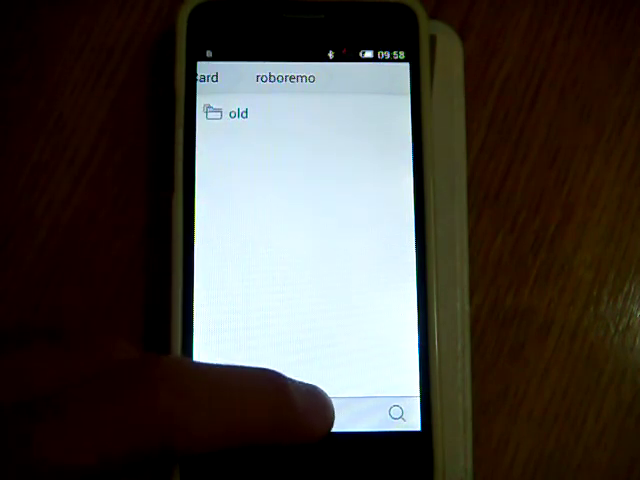